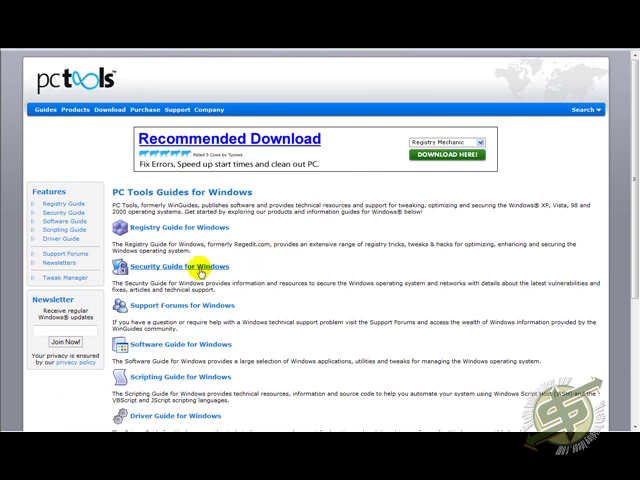
- Open the 'Security Guide for Windows' page from the PC Tools Guides for Windows page
click(173, 266)
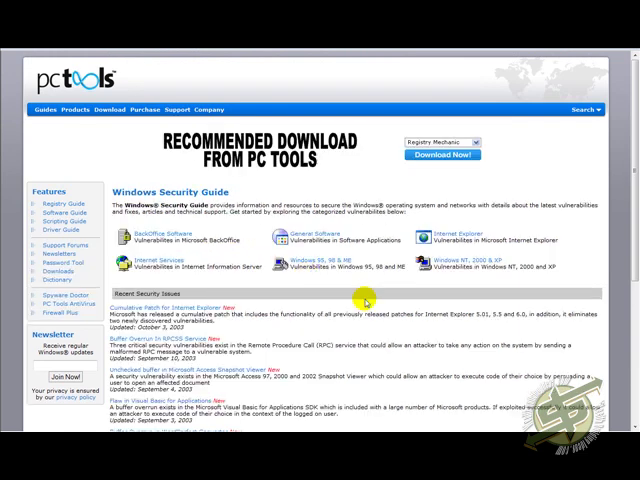
- Scroll down the Windows Security Guide page toward the Password Tool sidebar link
scroll(down, 3)
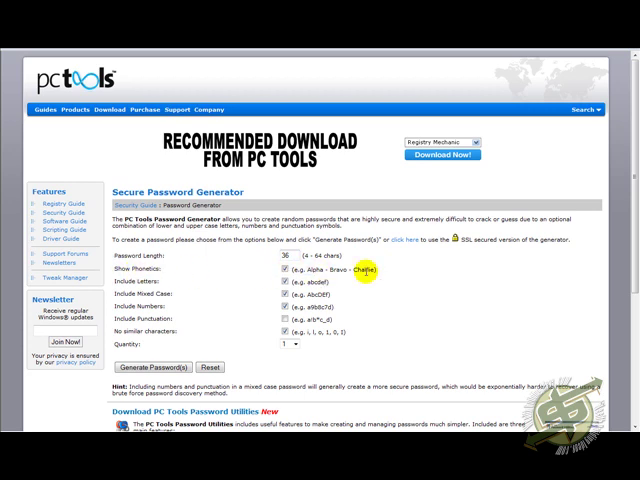
- Generate 50 passwords with punctuation included and Show Phonetics turned off
click(282, 285)
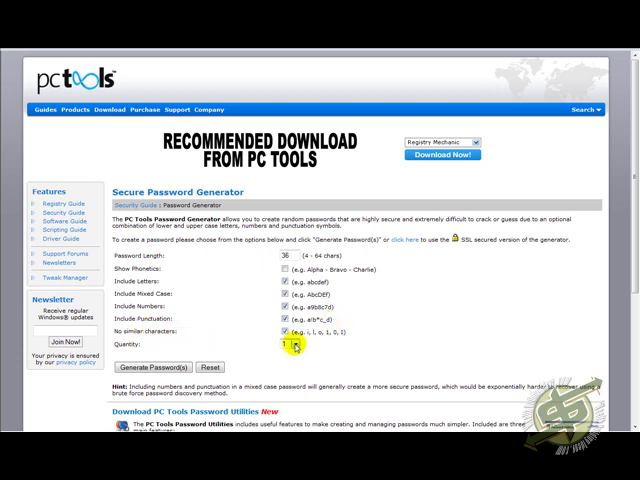
click(290, 345)
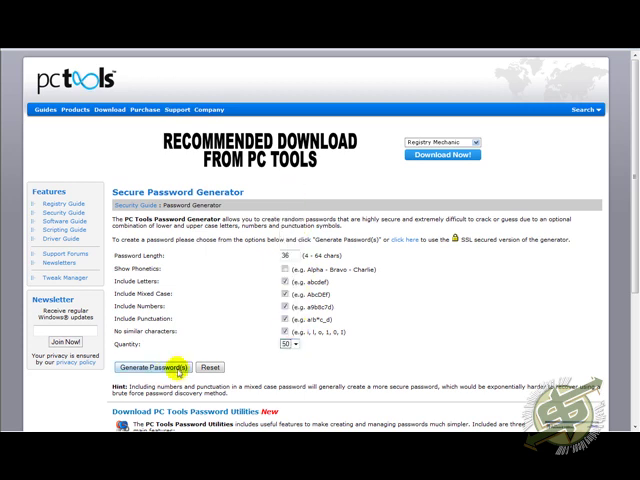
click(161, 368)
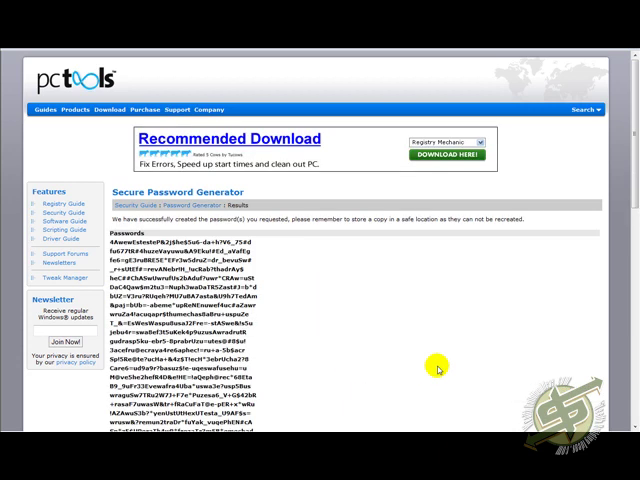
mouse_move(316, 302)
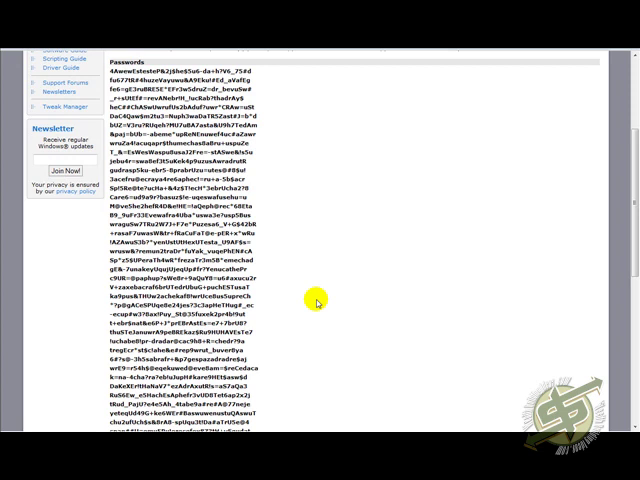
scroll(down, 3)
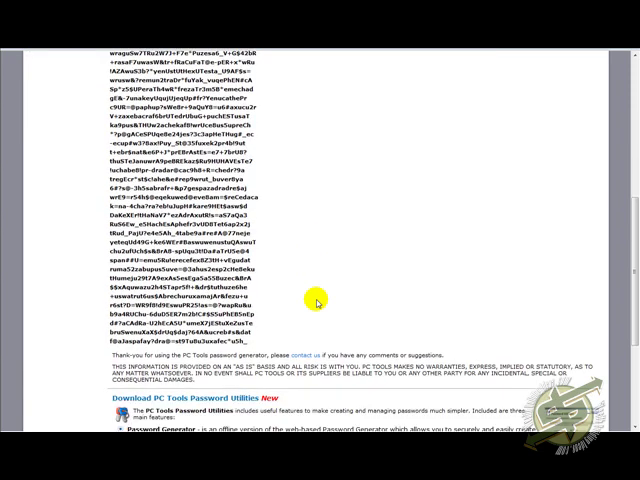